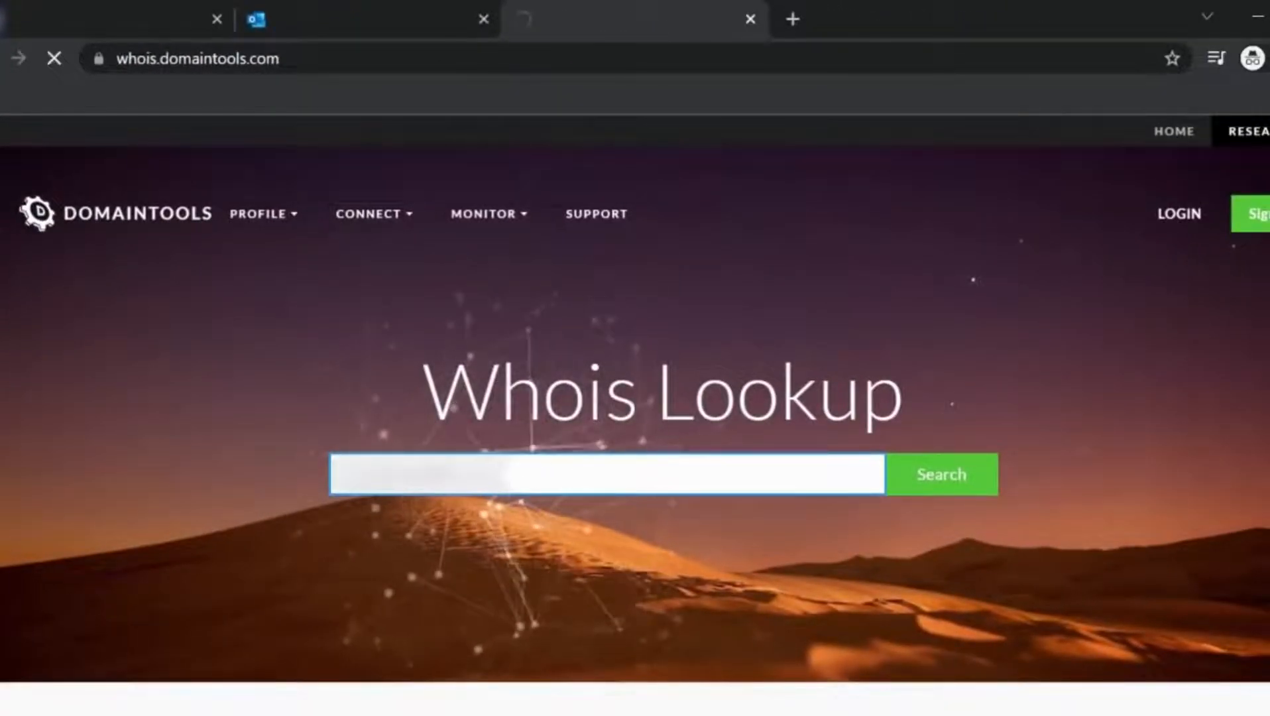
Run the Whois search for BlundsTone500nz.com and review its Domain Profile, IP and hosting details
{"action": "left_click", "coordinate": [942, 473]}
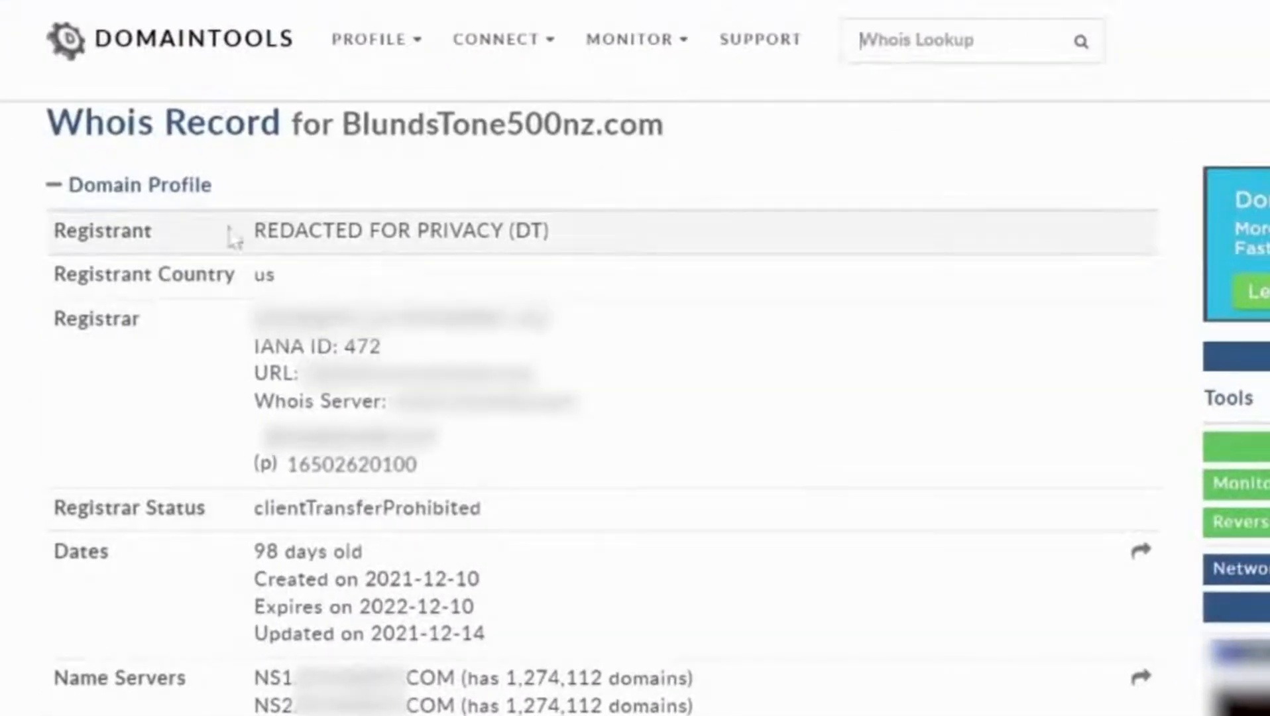
{"action": "scroll", "scroll_direction": "down", "scroll_amount": 3}
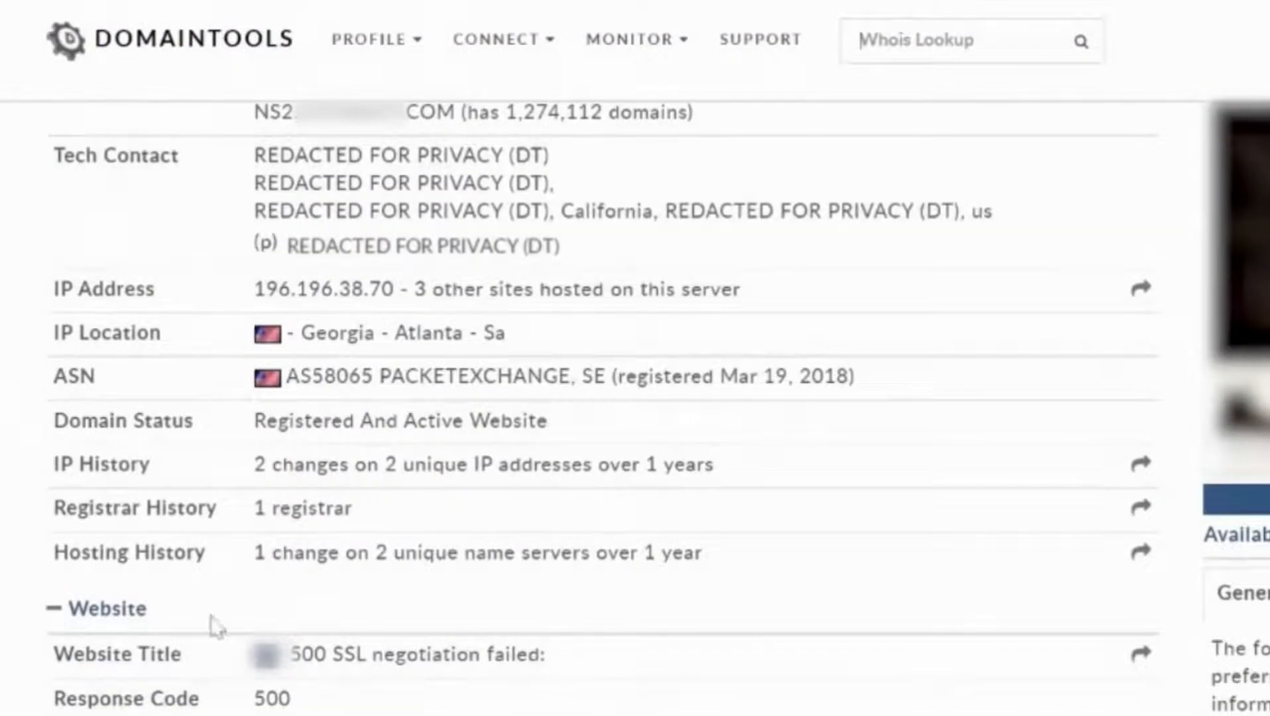
{"action": "scroll", "scroll_direction": "up", "scroll_amount": 3}
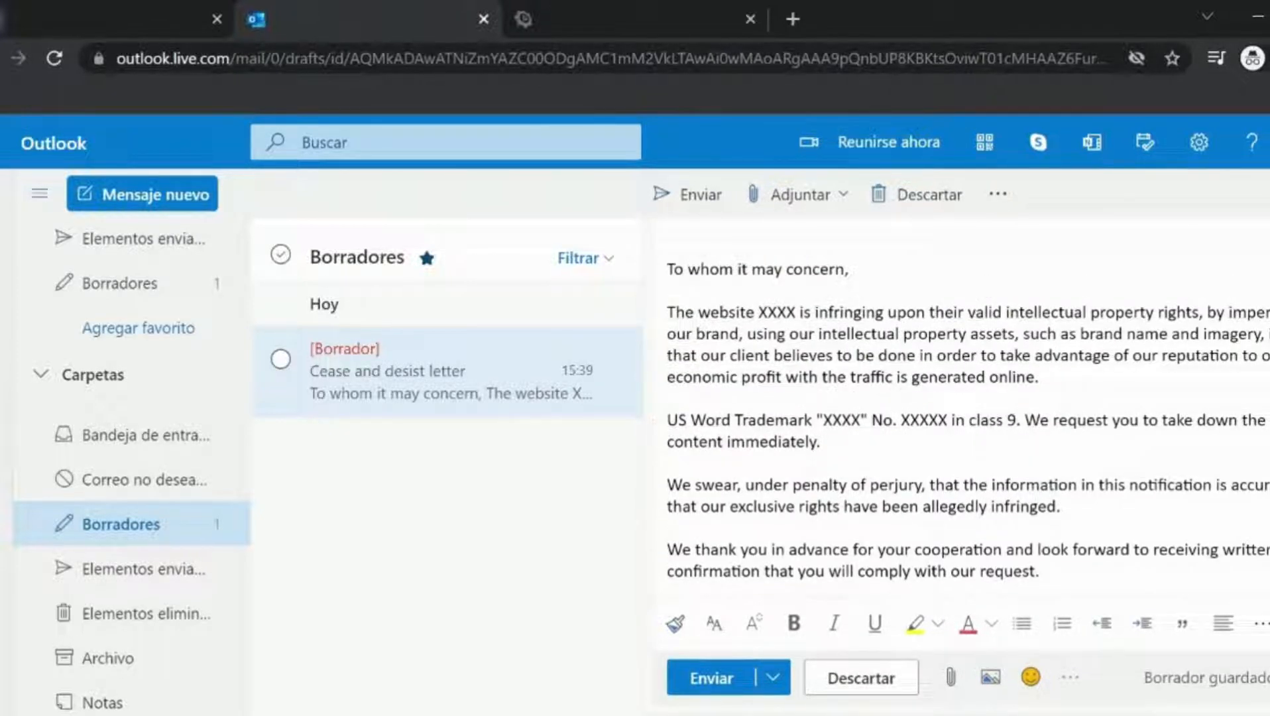
View the 'Cease and desist letter' draft in Outlook's Borradores folder
{"action": "left_click", "coordinate": [820, 444]}
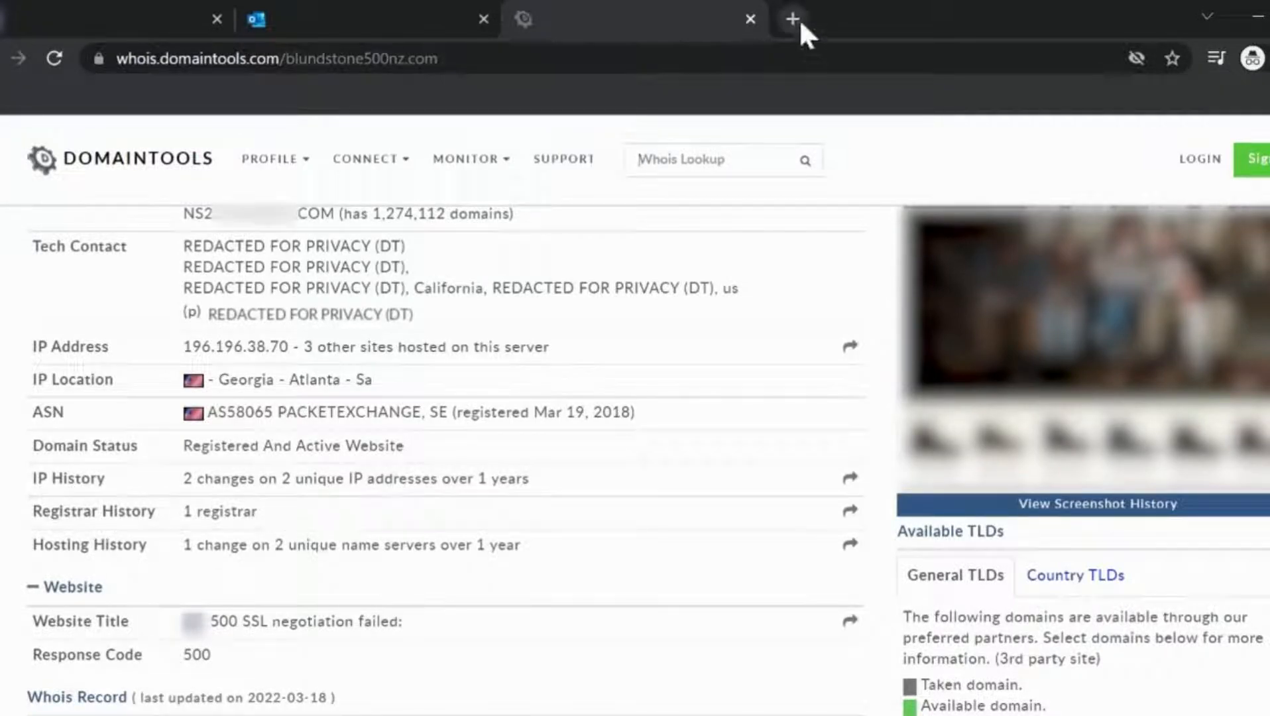
In a new private tab, search and reach the safebrowsing.google.com report form for unsafe pages
{"action": "type", "text": "myip.ms"}
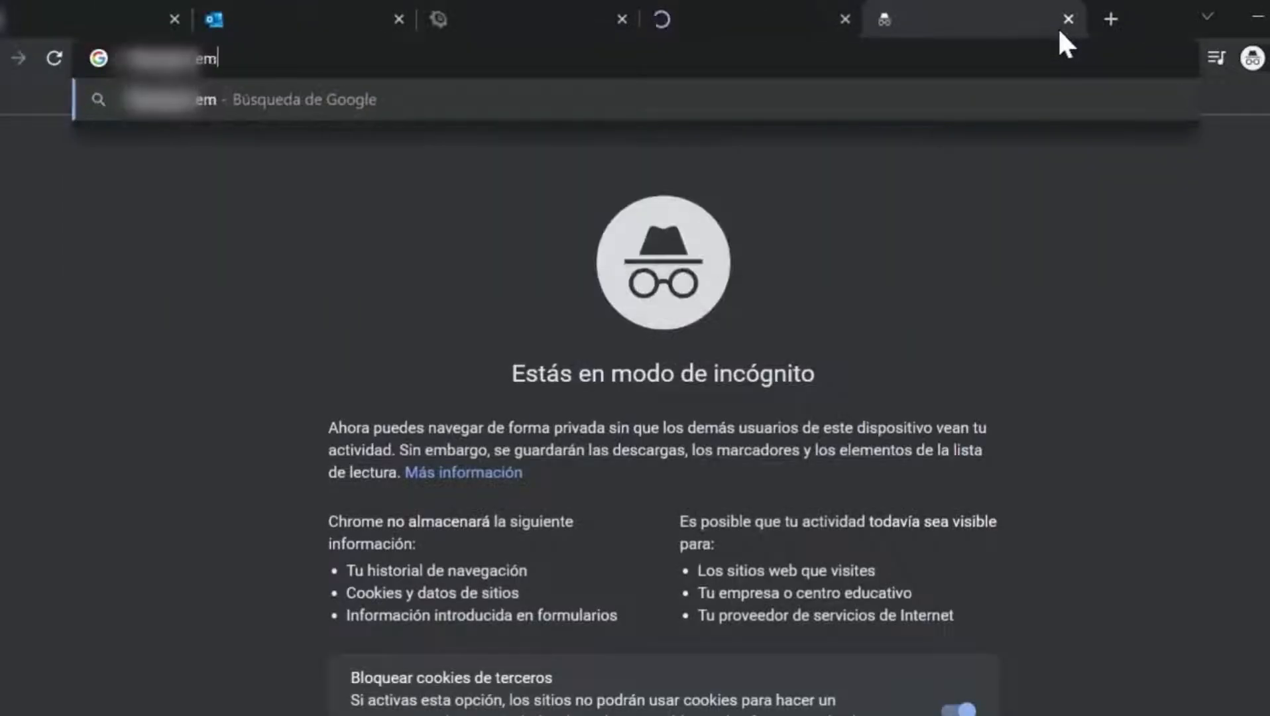
{"action": "key", "text": "Enter"}
{"action": "type", "text": "google safe browsing report"}
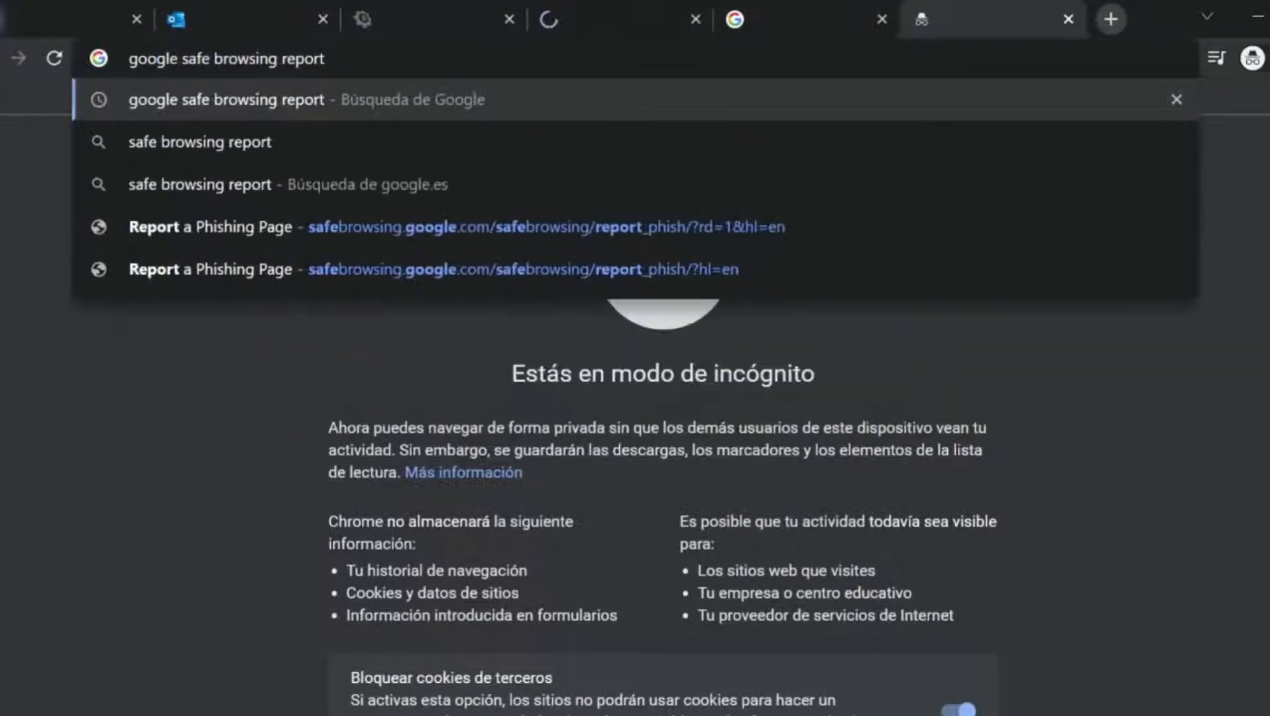
{"action": "left_click", "coordinate": [227, 100]}
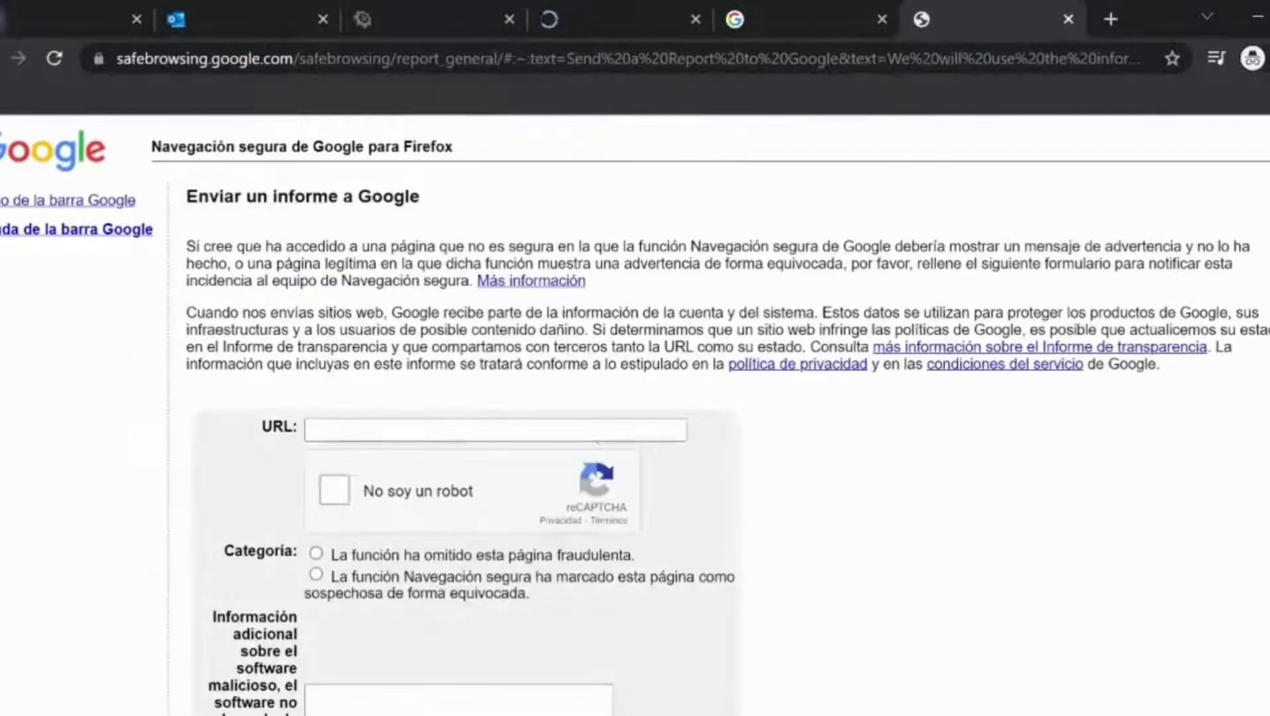
{"action": "scroll", "scroll_direction": "down", "scroll_amount": 3}
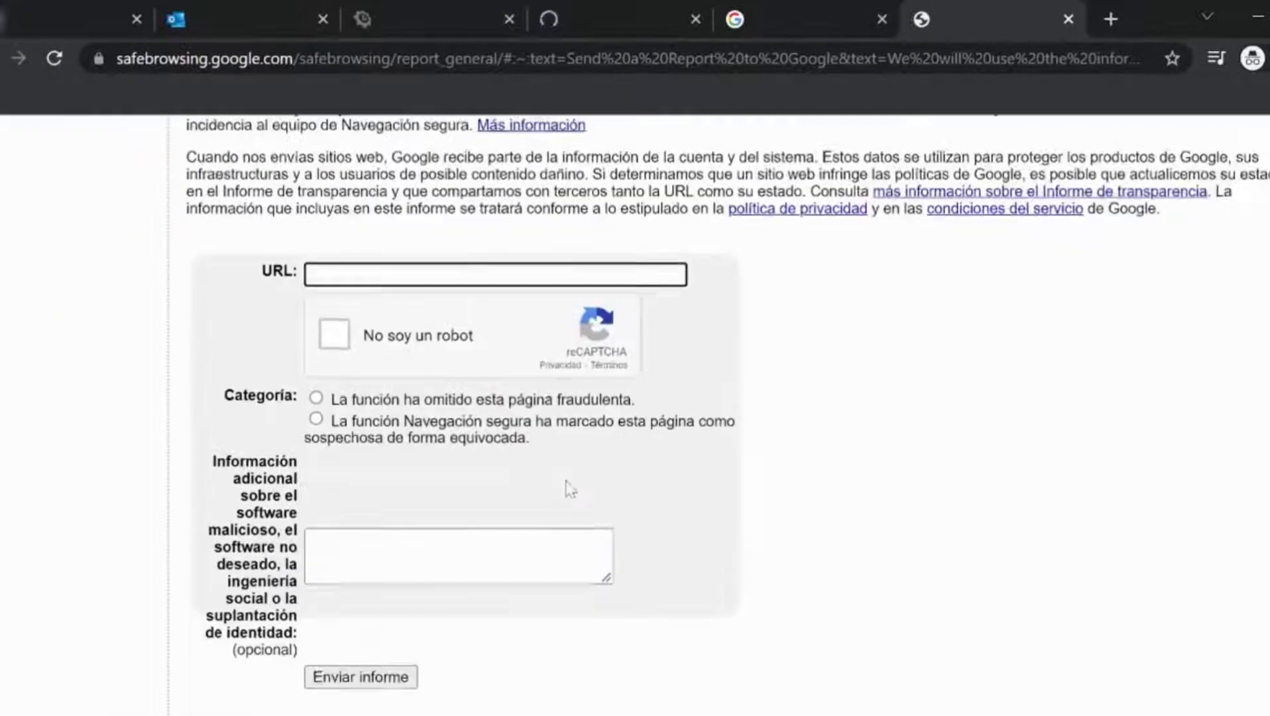